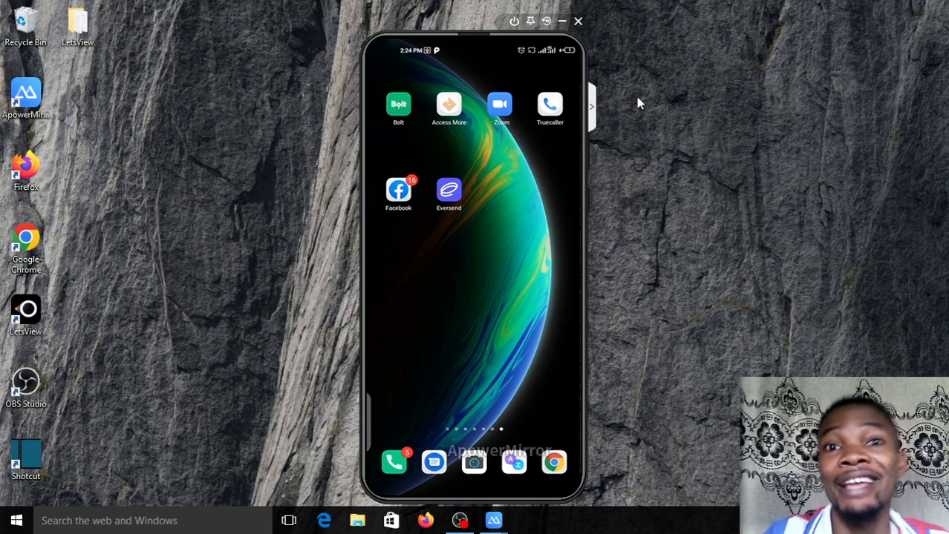
Launch Eversend from the phone home screen to see the NGN wallet and transactions
left_click(448, 191)
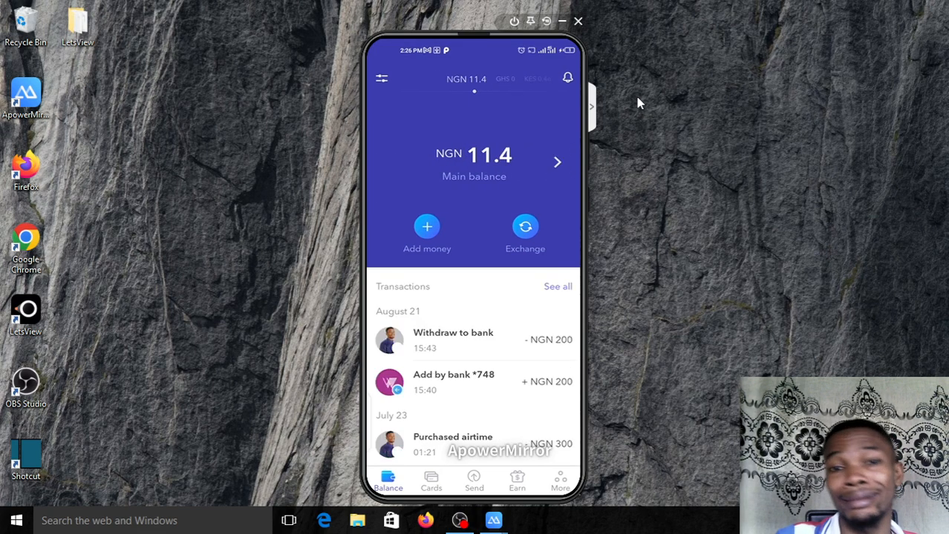
left_click(426, 226)
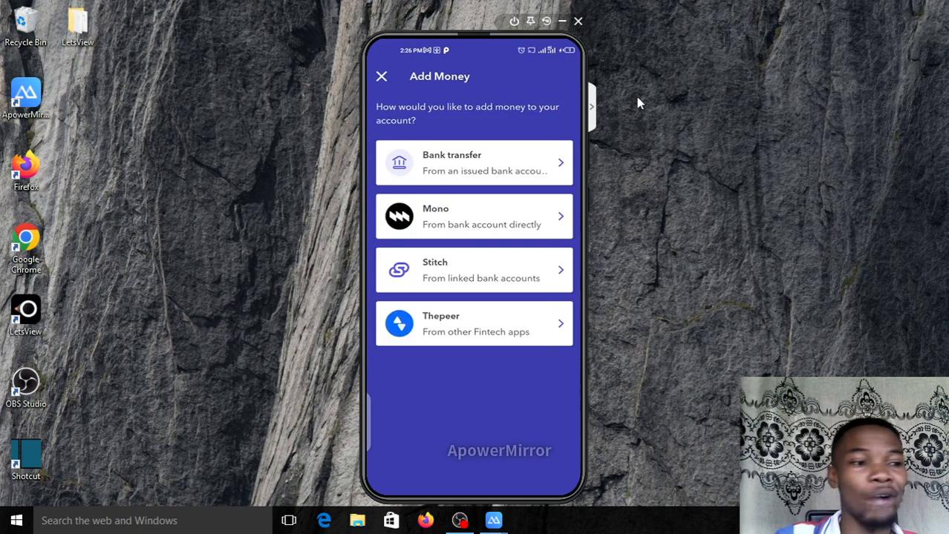
left_click(473, 163)
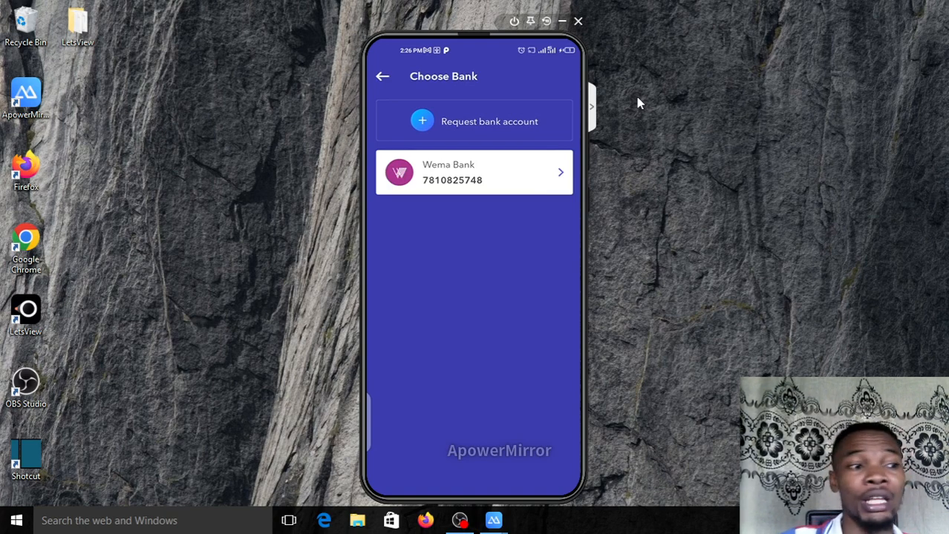
left_click(381, 75)
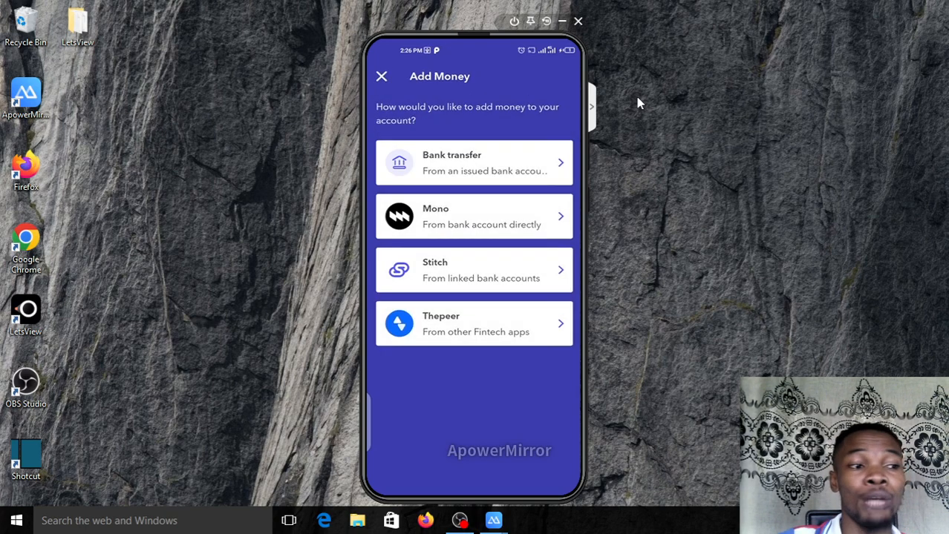
left_click(382, 76)
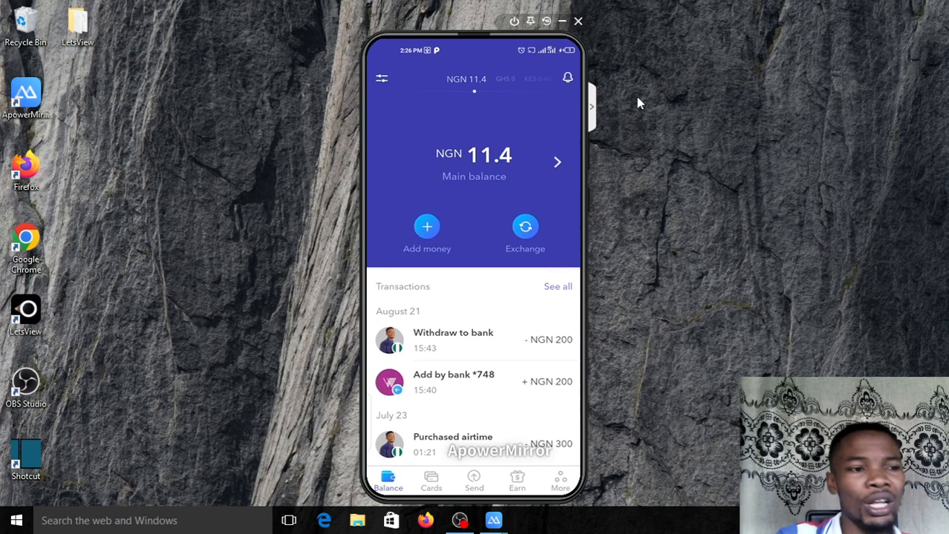
Browse the KES wallet and its KES–NGN exchange screen, reversing the direction, then close it
left_click_drag(519, 156, 401, 156)
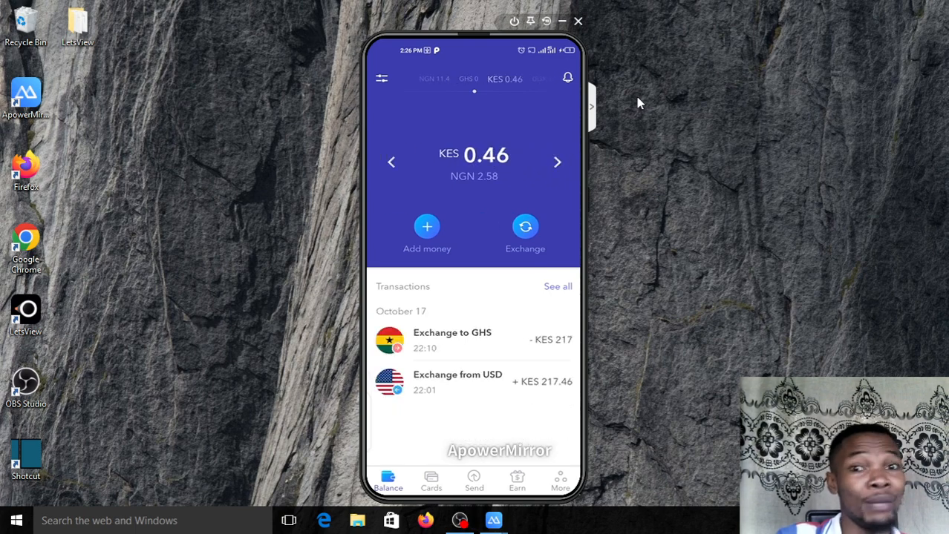
left_click(525, 226)
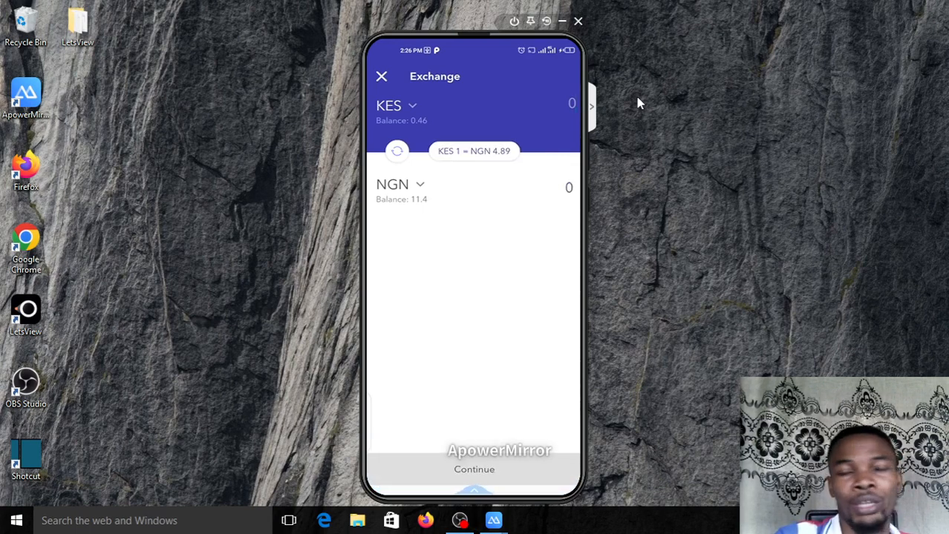
left_click(397, 151)
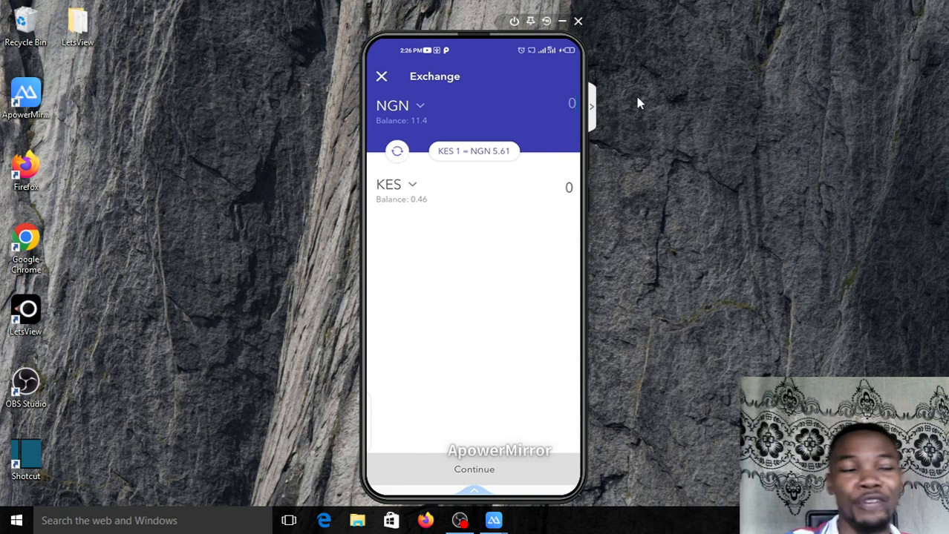
left_click(382, 75)
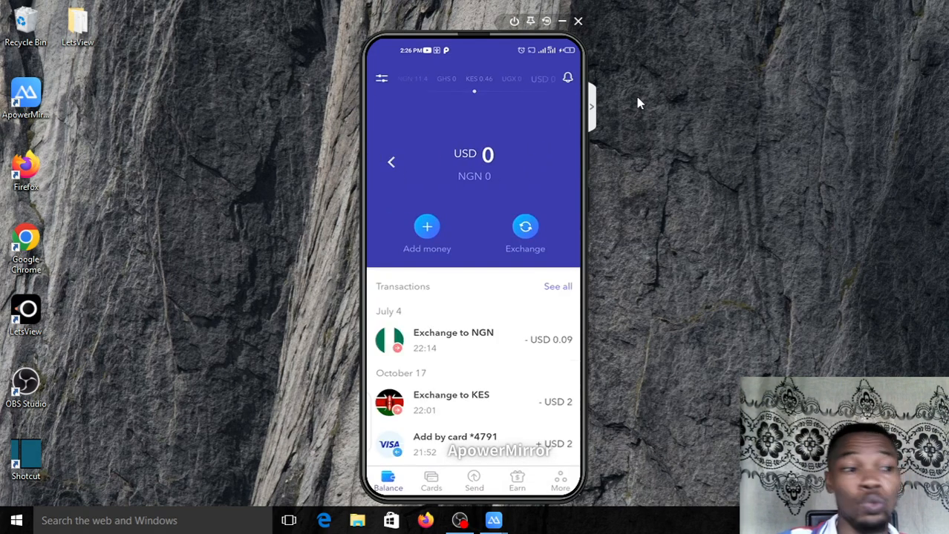
left_click(426, 227)
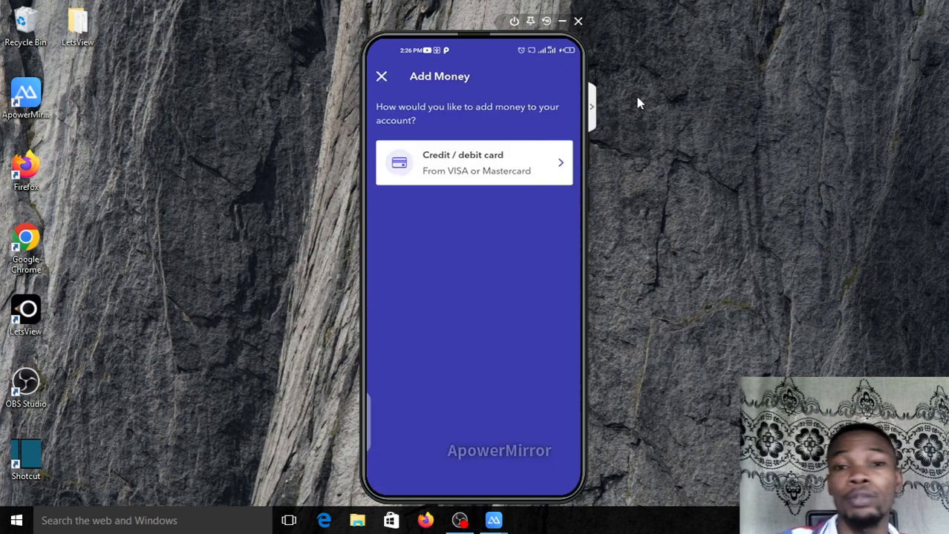
left_click(473, 162)
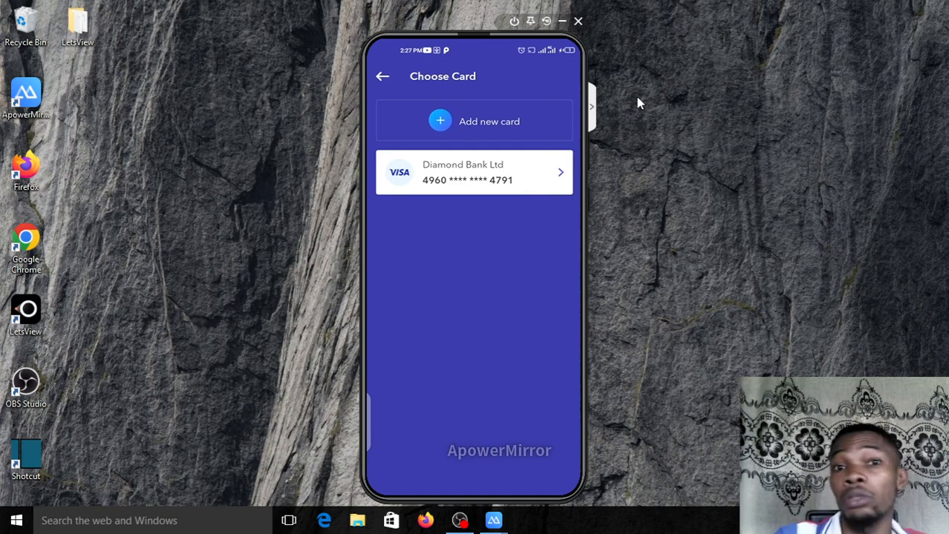
left_click(382, 75)
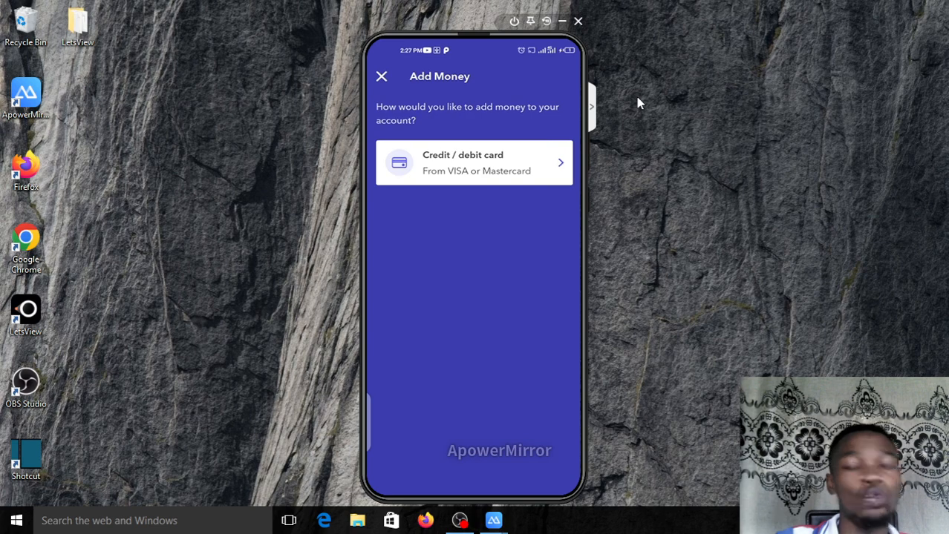
left_click(381, 76)
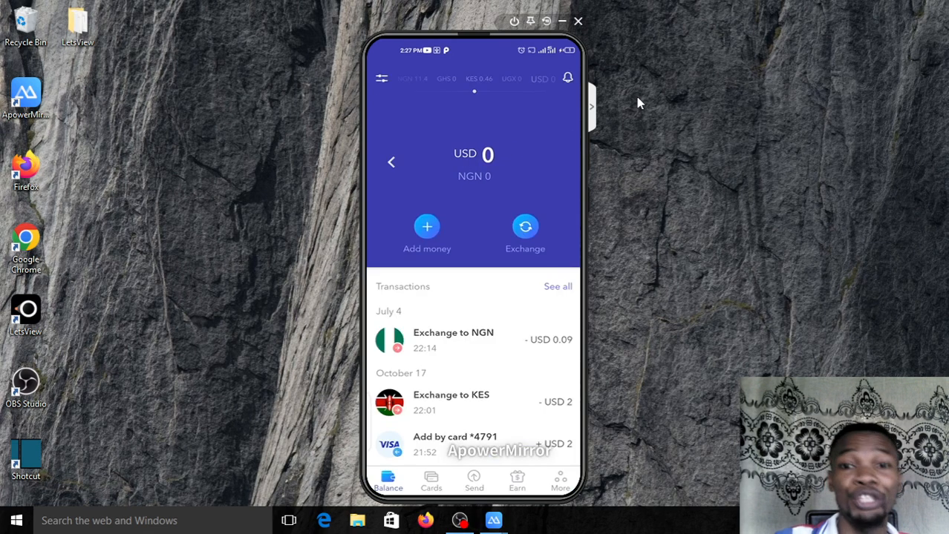
View the USD 1 = KES 118.23 exchange rate, then switch away from Eversend
left_click(524, 226)
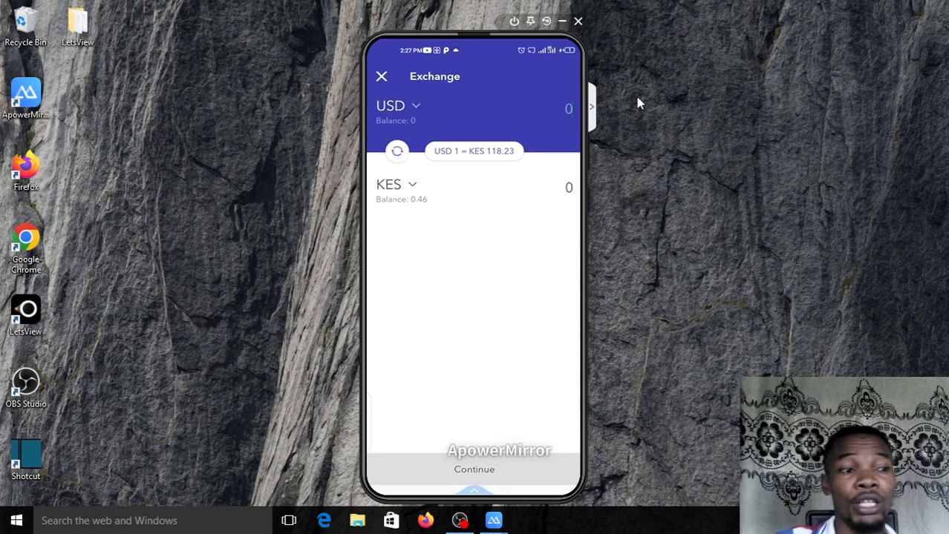
left_click(381, 76)
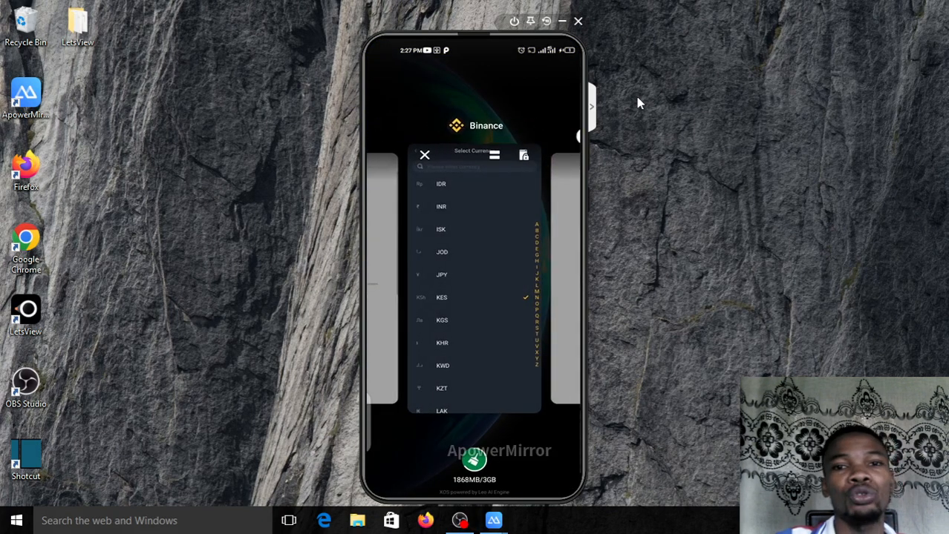
Switch Binance P2P currency from NGN to KES, showing USDT offers near 124.91
left_click(424, 155)
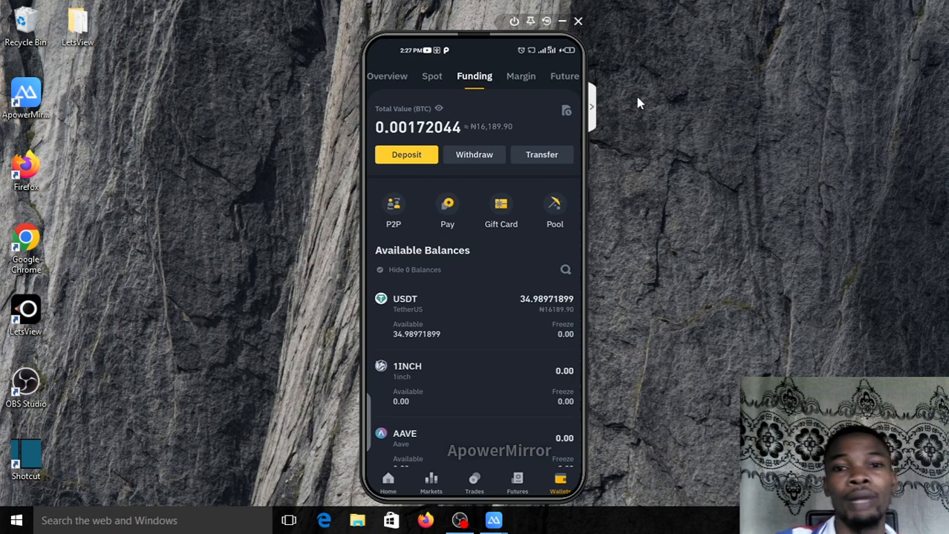
left_click(393, 208)
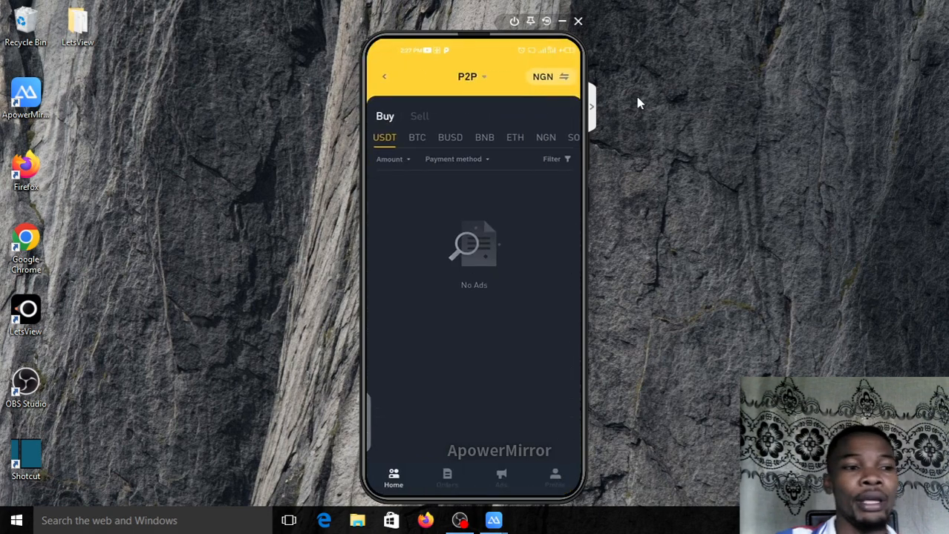
left_click(547, 76)
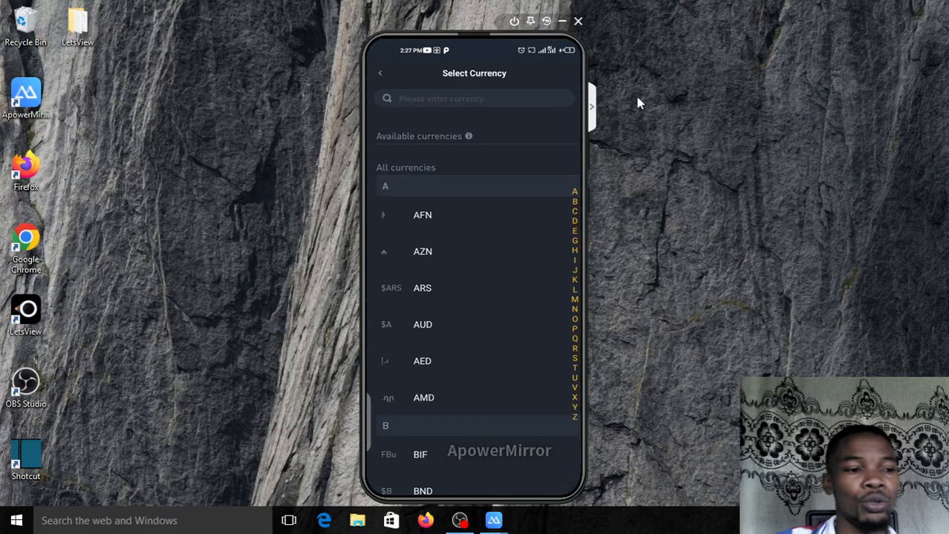
scroll("down", 3)
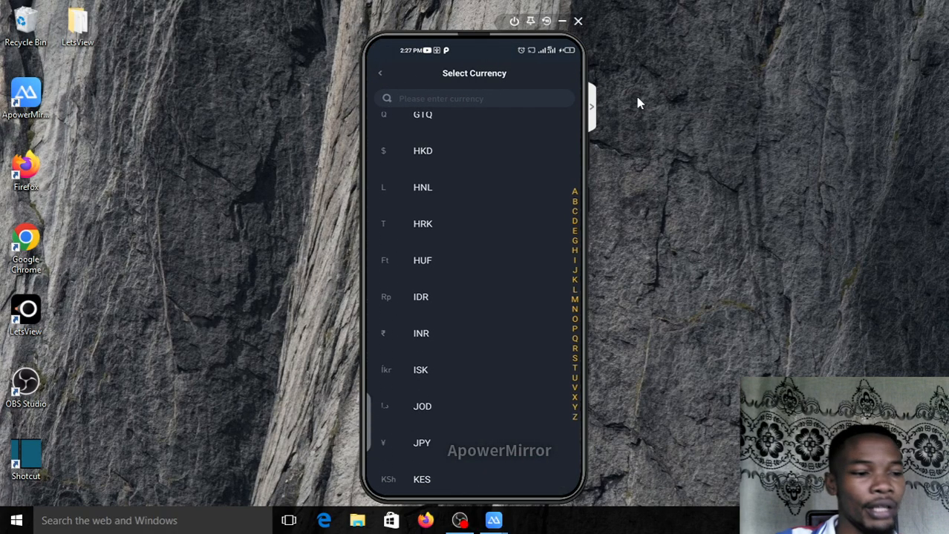
scroll("down", 3)
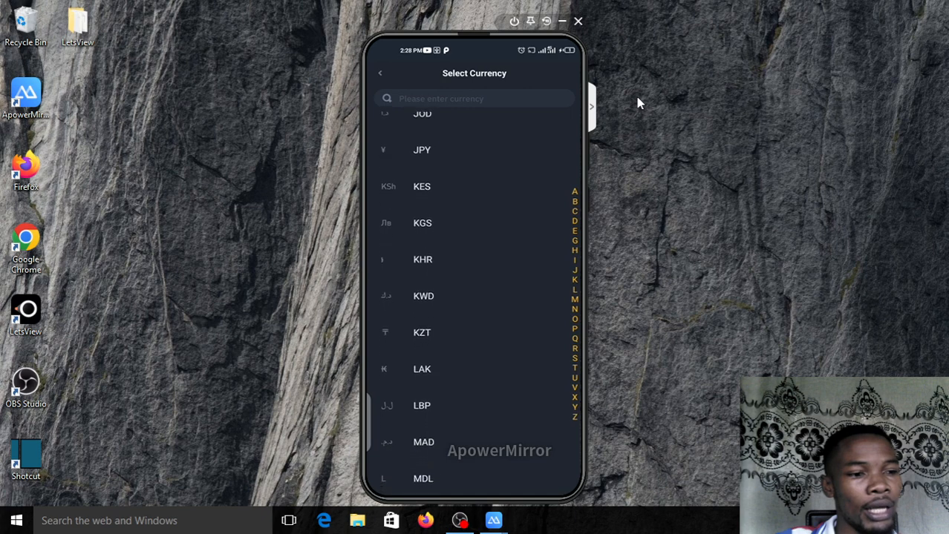
left_click(421, 186)
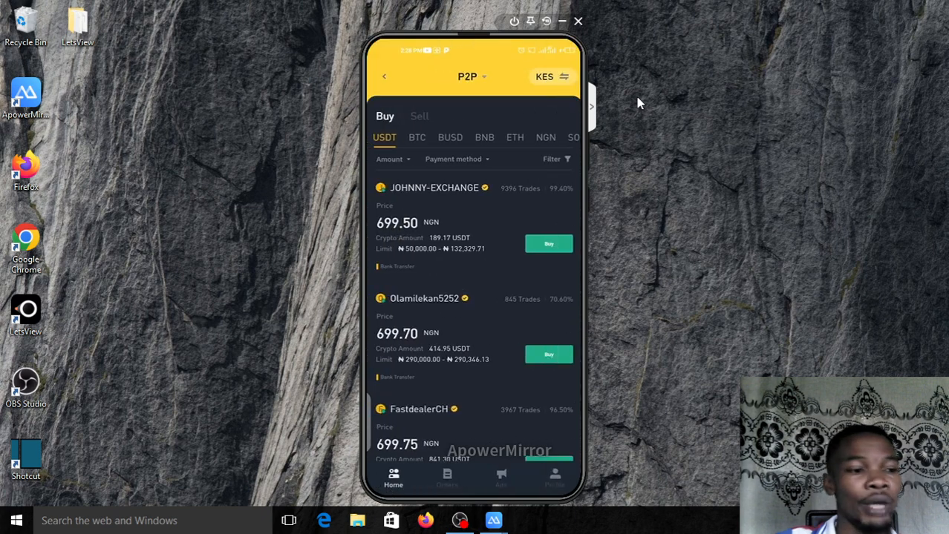
left_click(544, 76)
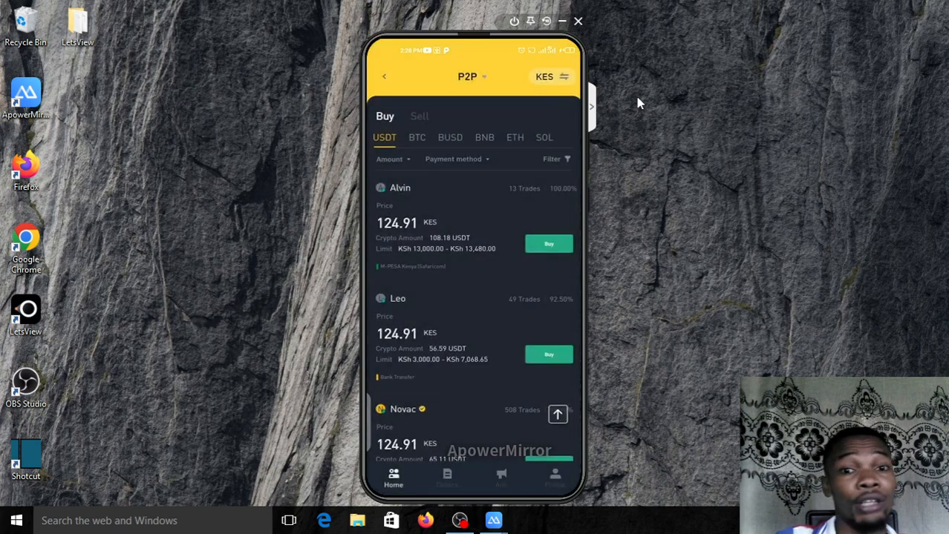
Order 107.91 USDT for KSh 13,480 from the first offer, then return to Eversend's contacts
left_click(548, 243)
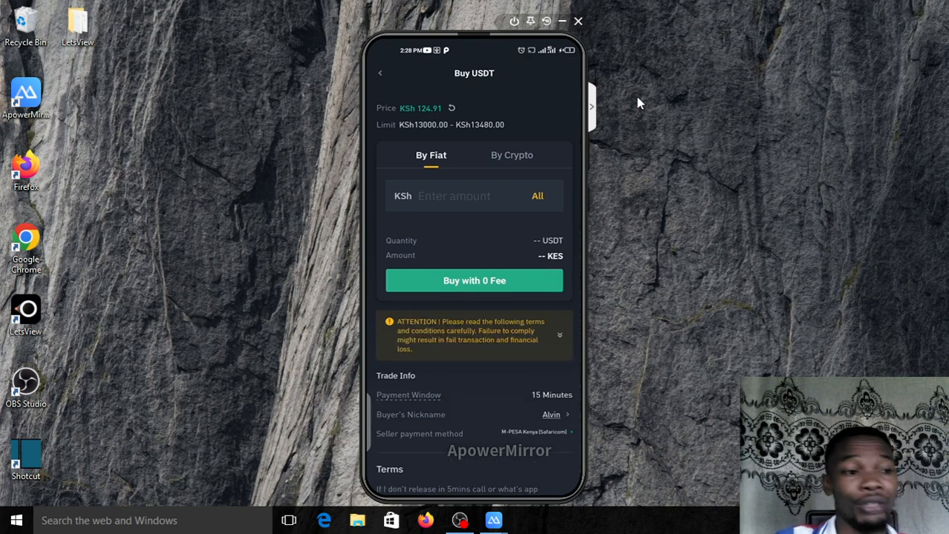
left_click(537, 196)
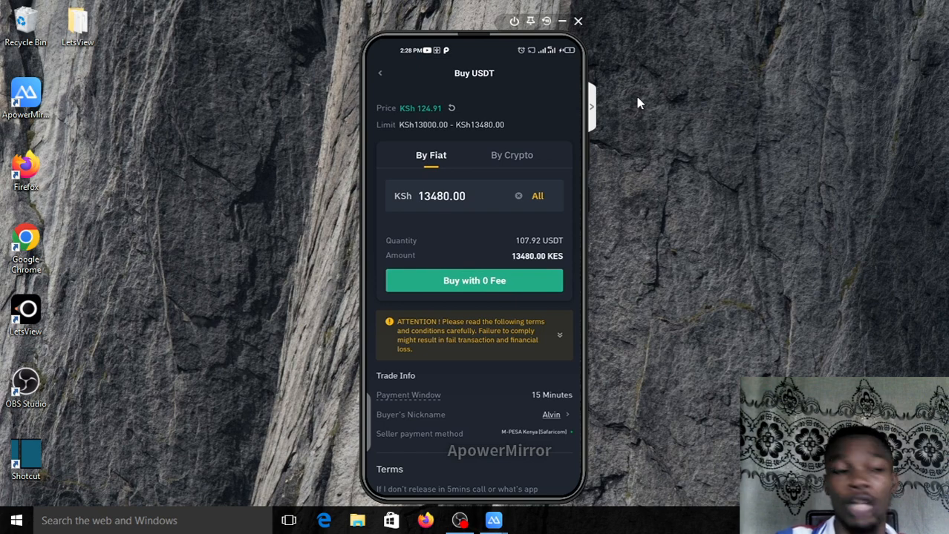
left_click(473, 280)
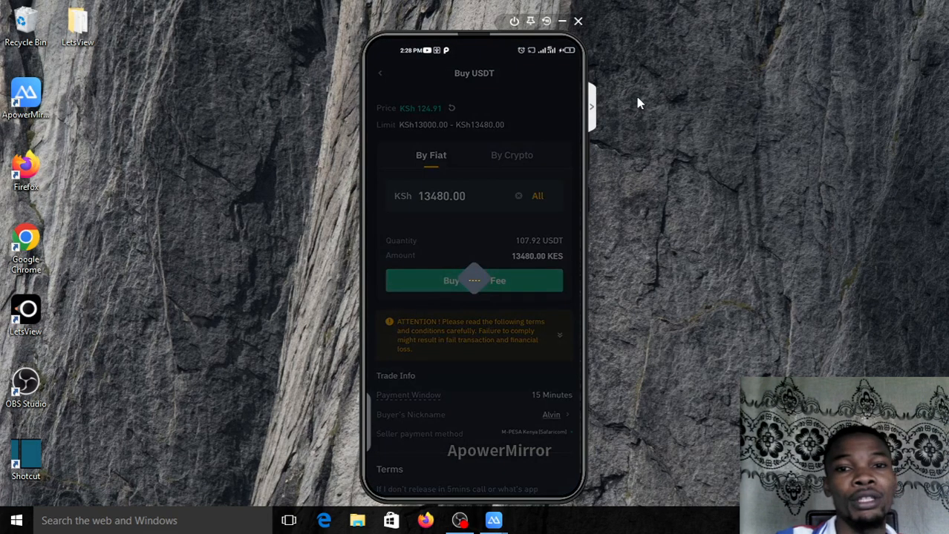
left_click(449, 281)
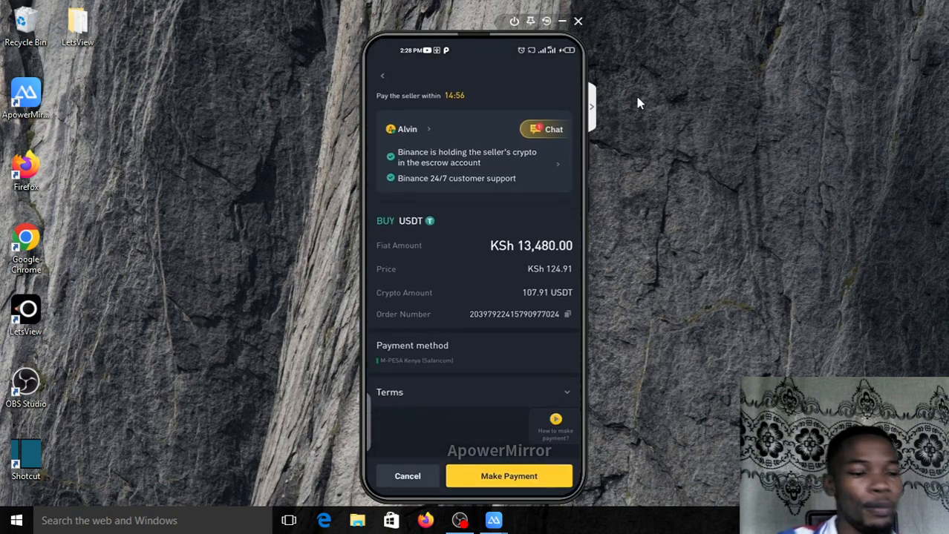
left_click(509, 476)
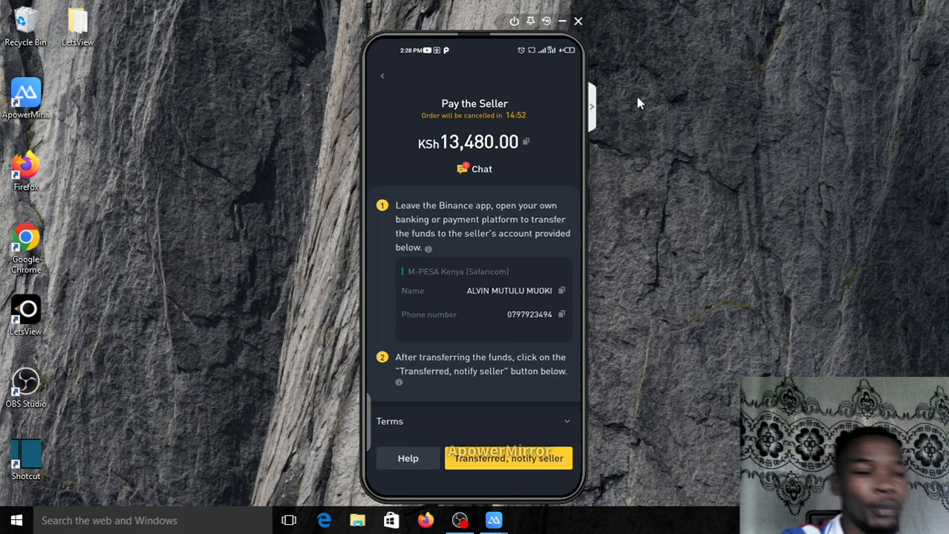
left_click(561, 290)
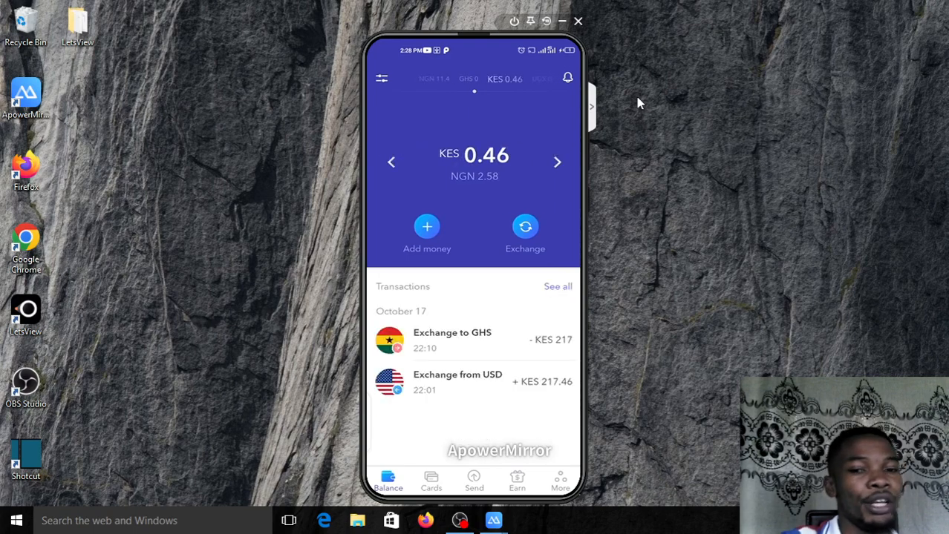
left_click(473, 483)
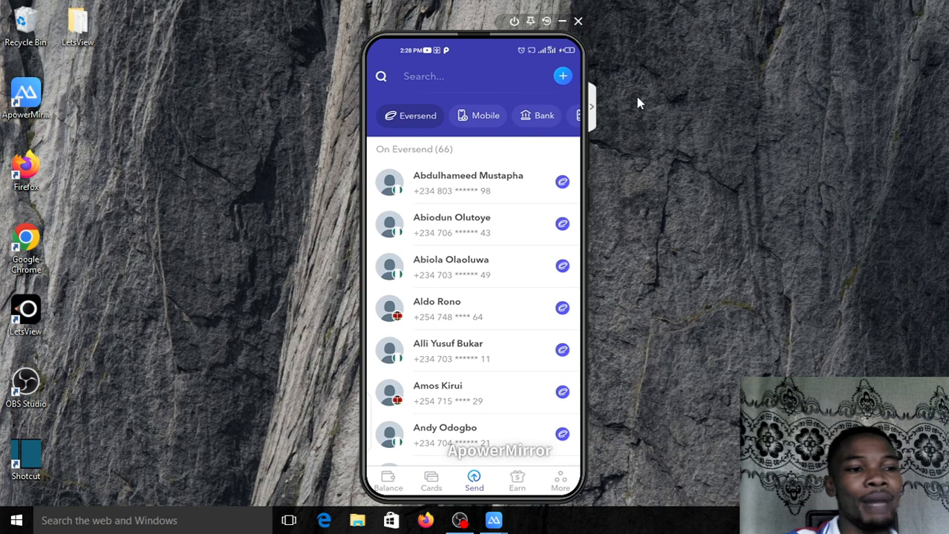
left_click(562, 76)
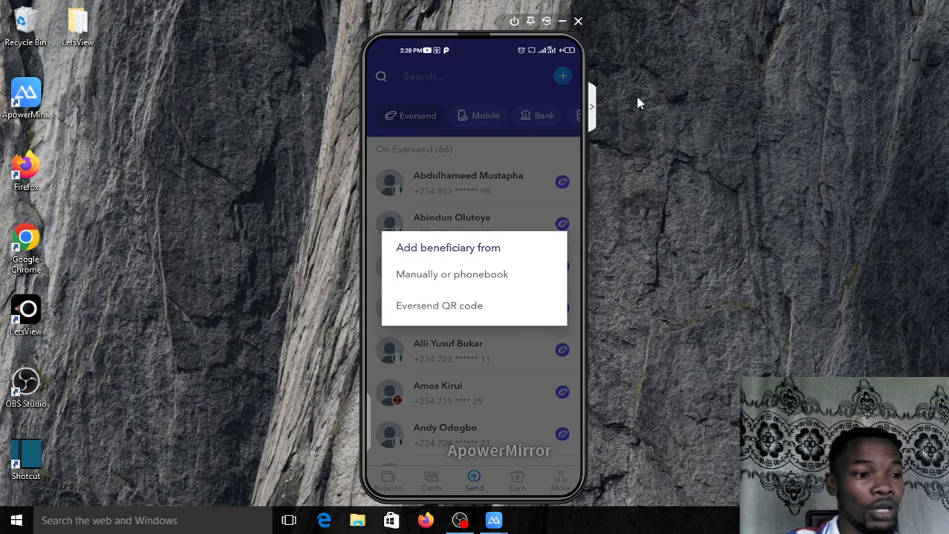
left_click(451, 274)
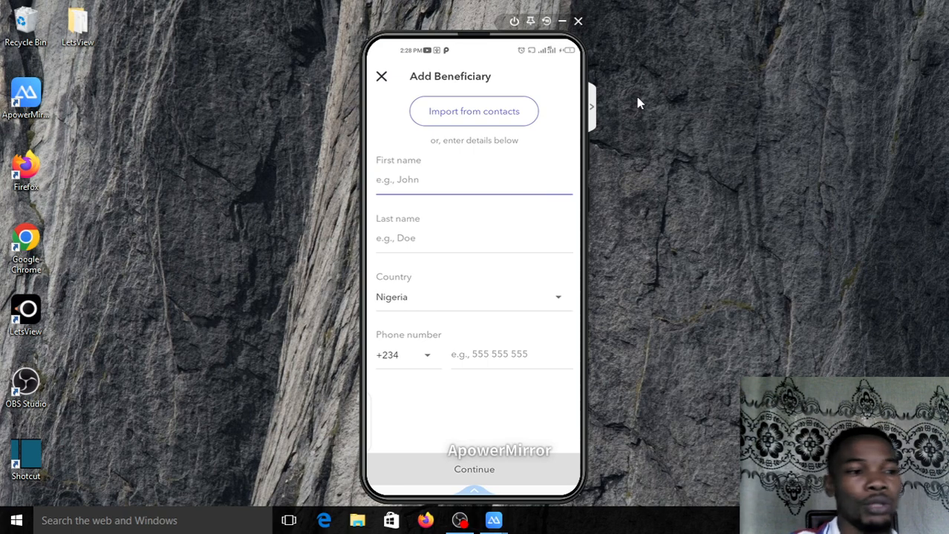
left_click(381, 75)
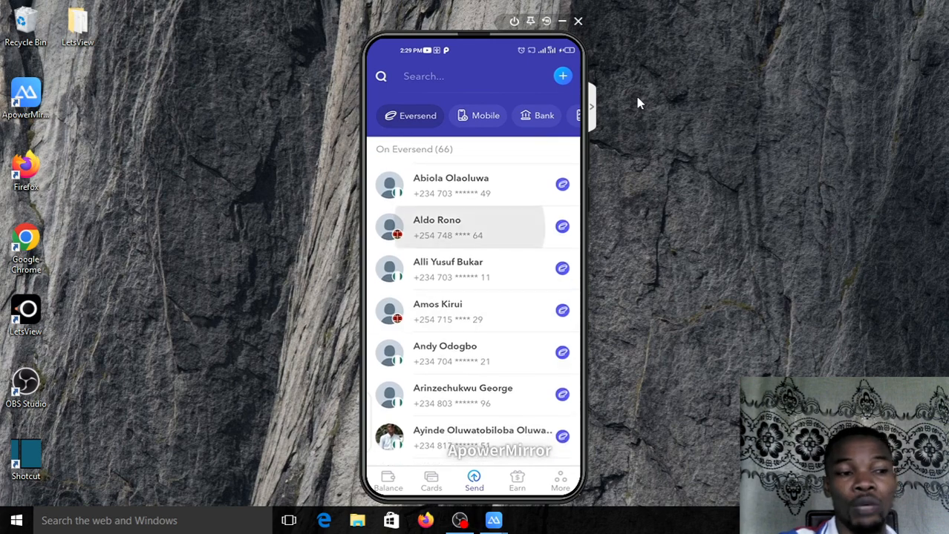
left_click(460, 228)
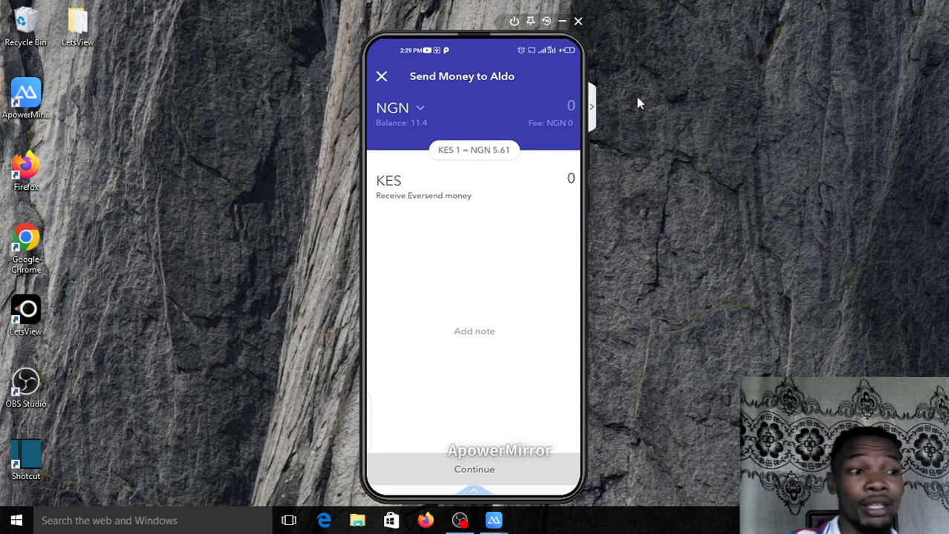
left_click(381, 76)
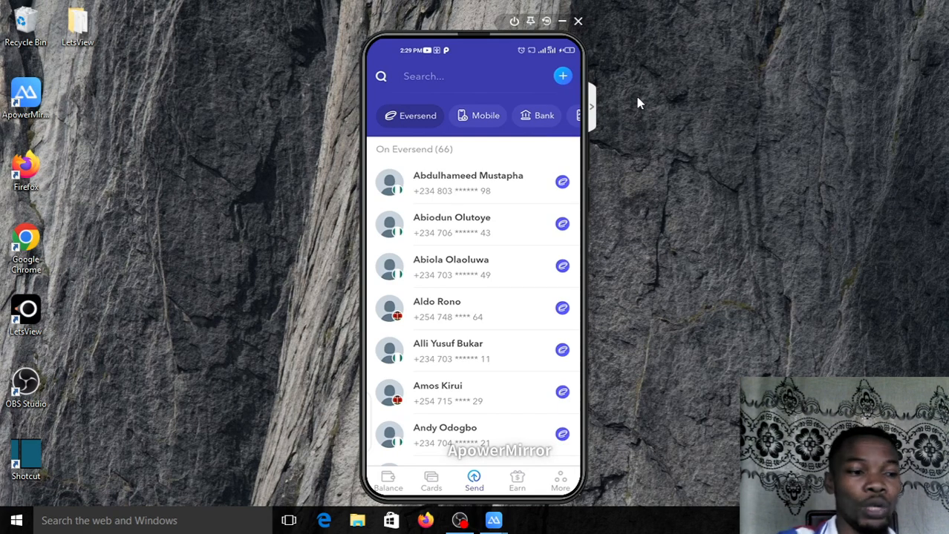
left_click(430, 481)
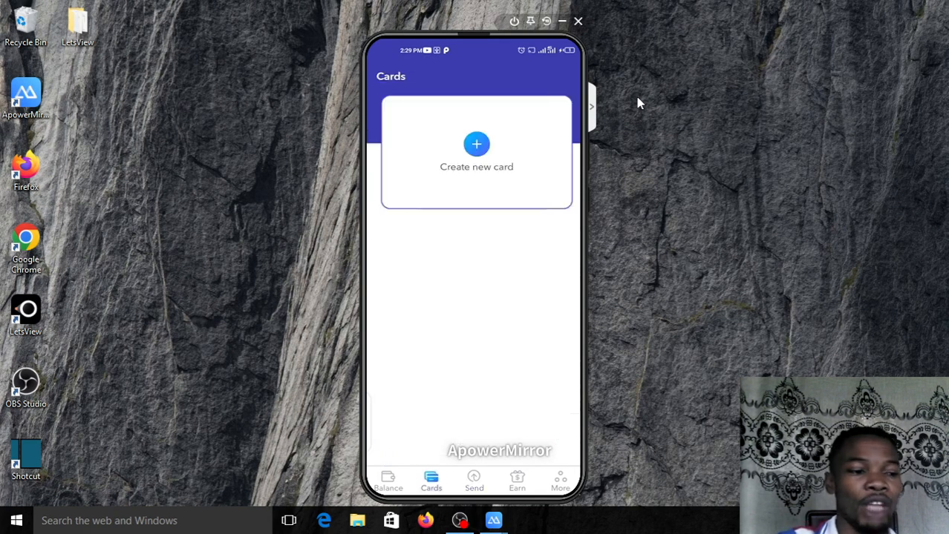
Return to the Binance order and scroll through the seller's KSh 13,480 M-PESA details
left_click(388, 482)
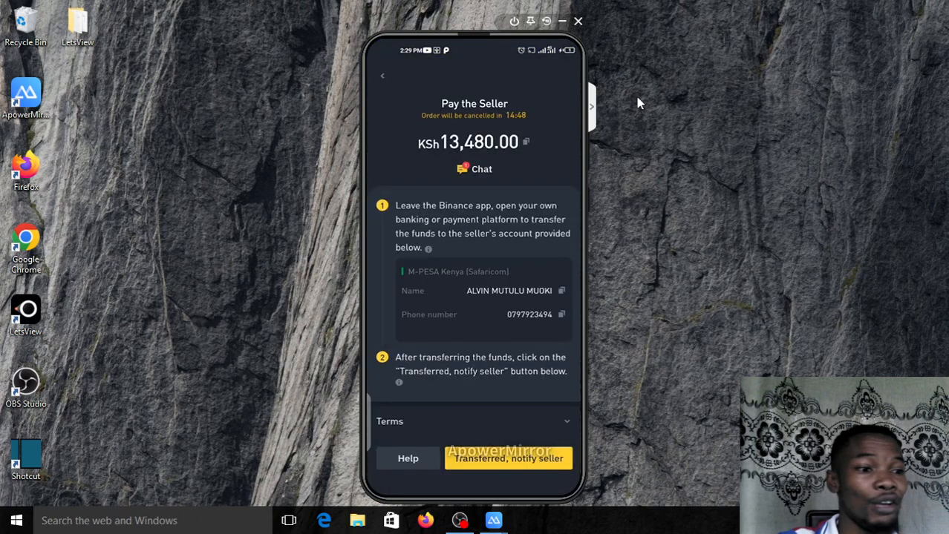
scroll("up", 3)
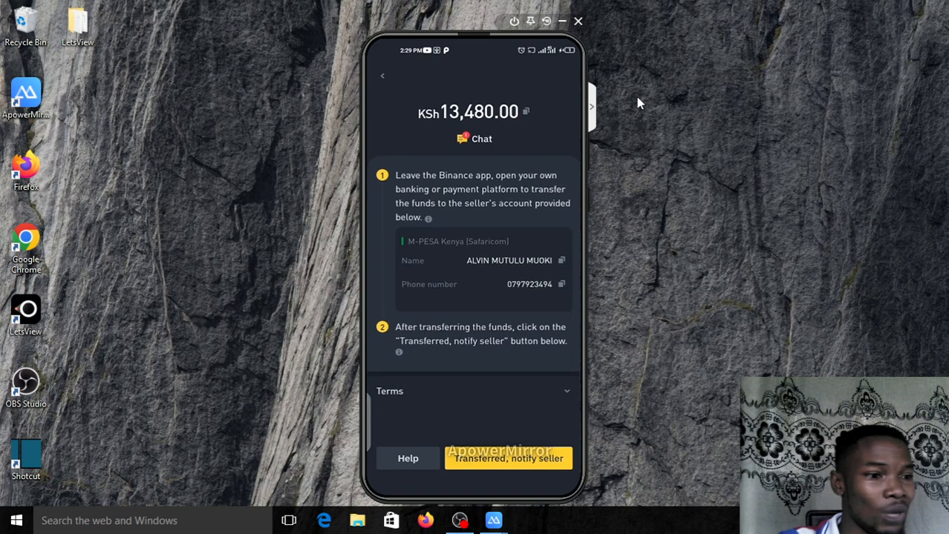
scroll("up", 3)
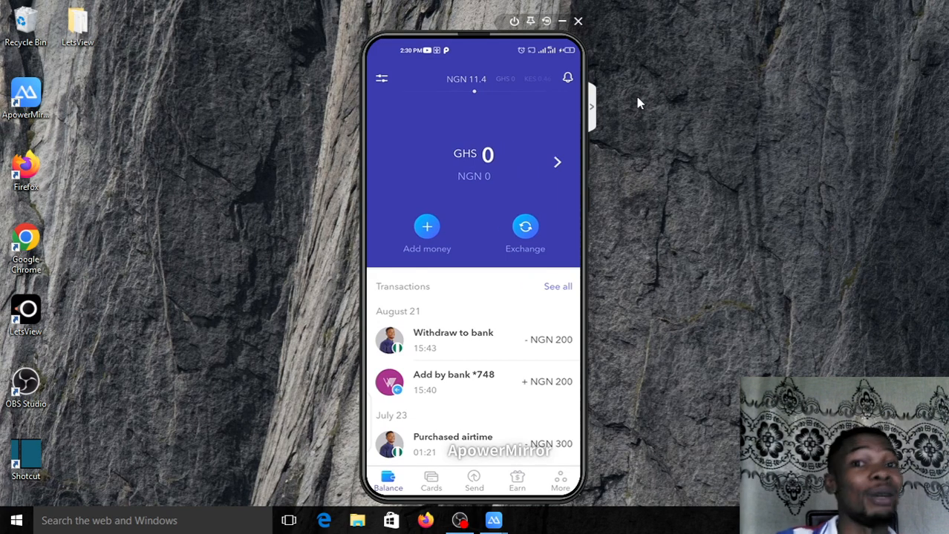
Open and close the NGN 200 withdraw-to-bank transaction record
left_click(453, 339)
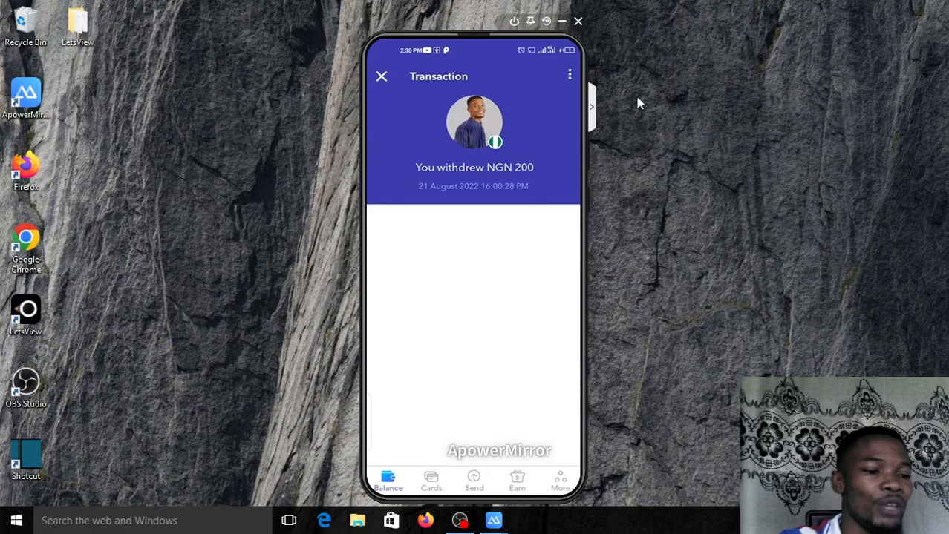
left_click(381, 75)
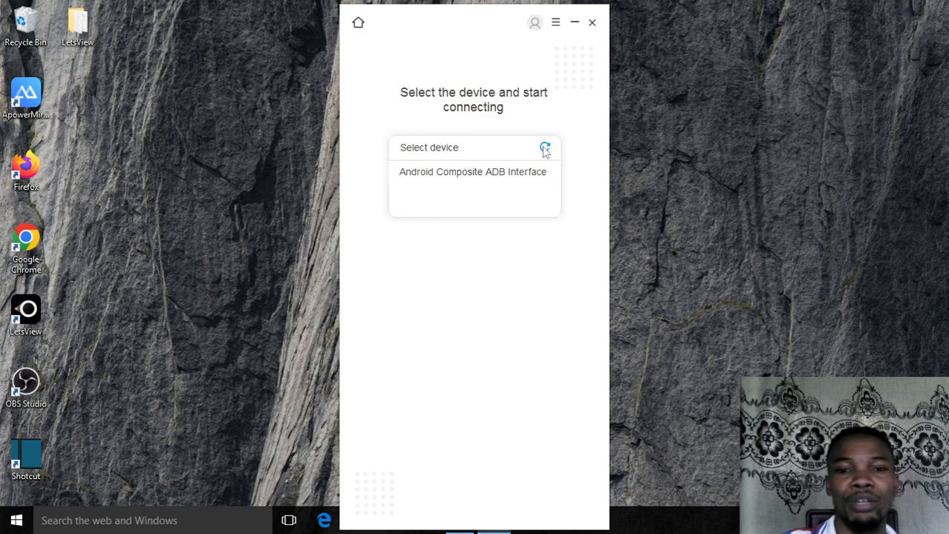
Select Android Composite ADB Interface and allow screen capture to resume mirroring
left_click(472, 171)
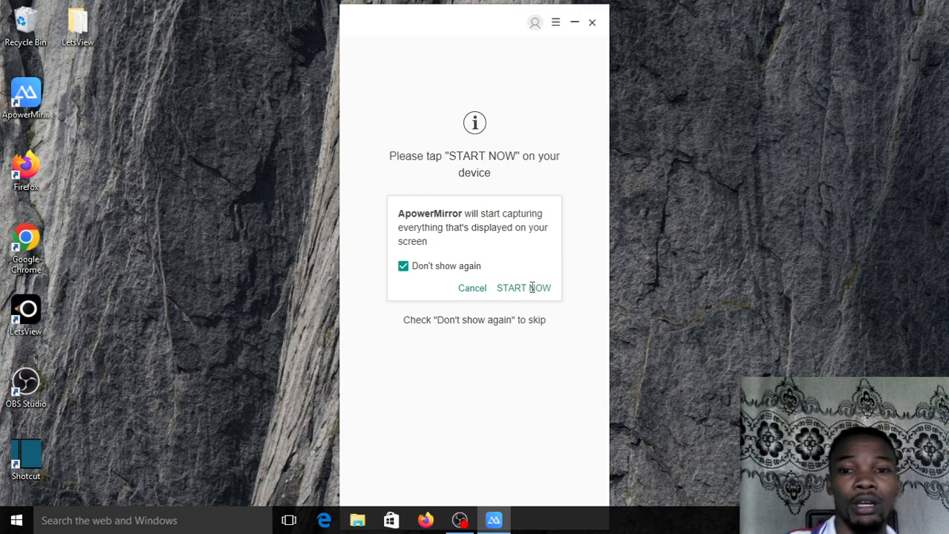
left_click(524, 288)
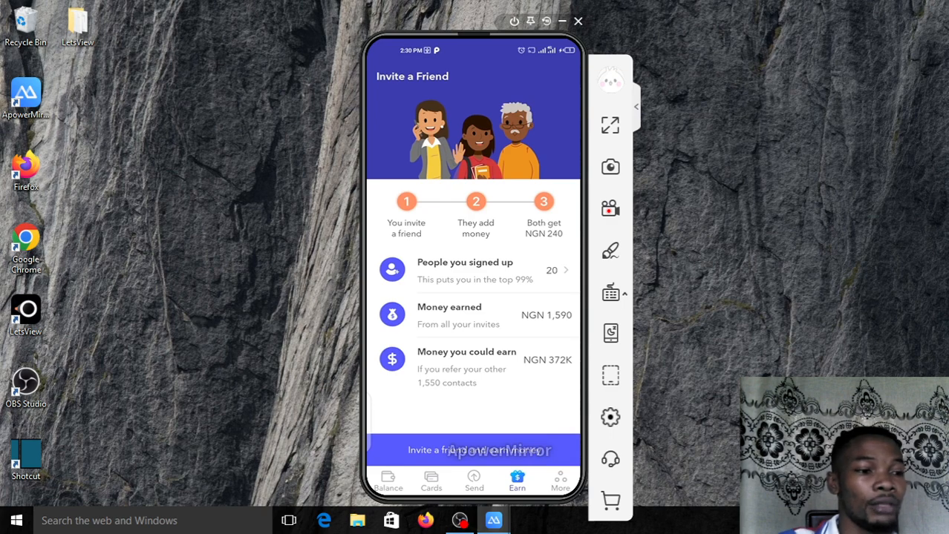
Browse the Cards page and GHS wallet transactions, then exit to the home screen
left_click(430, 483)
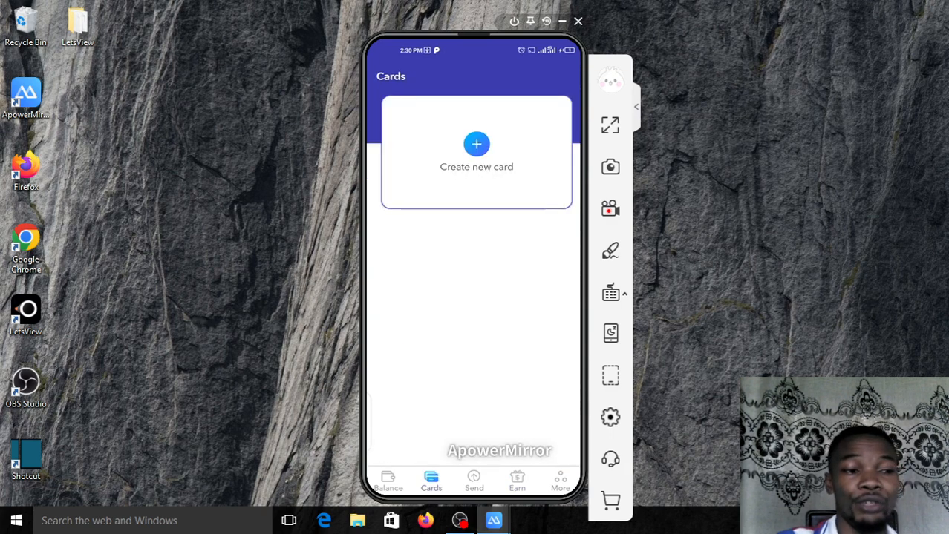
left_click(388, 483)
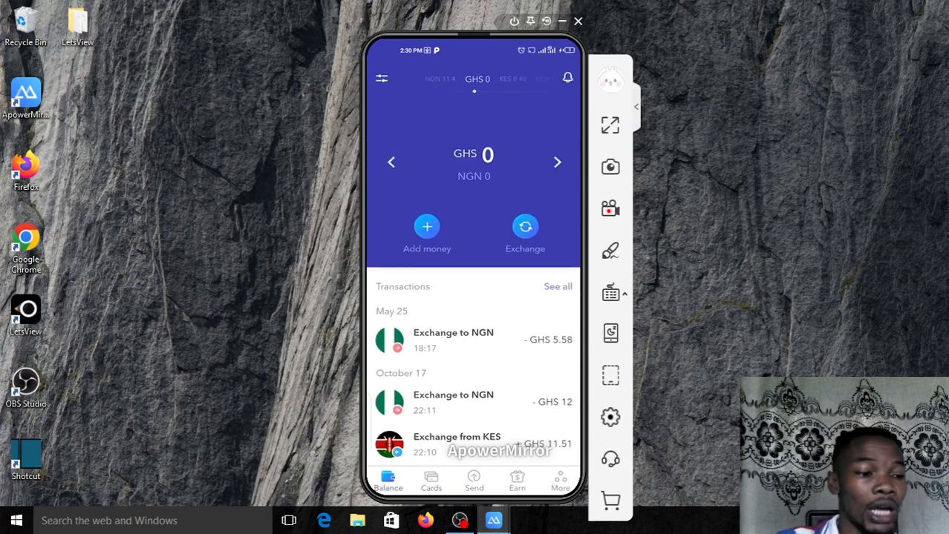
left_click(516, 481)
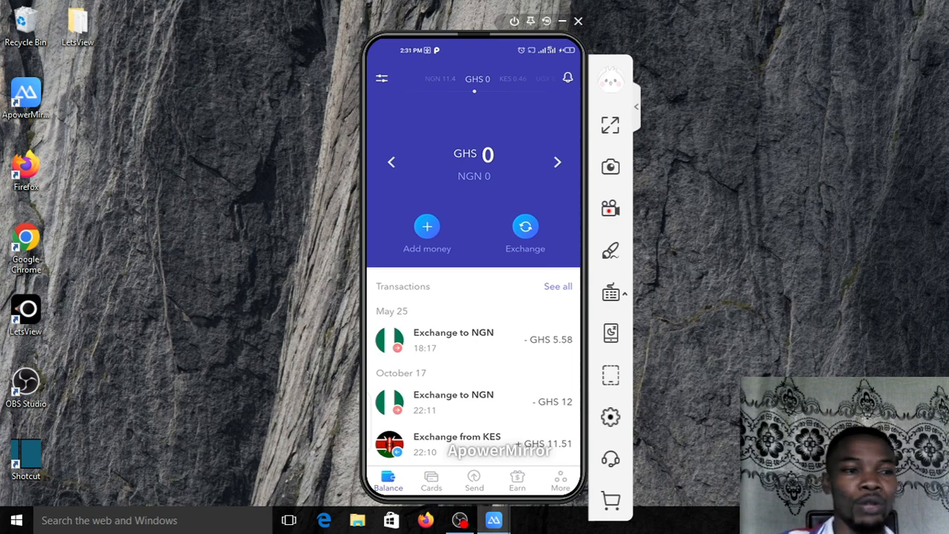
mouse_move(705, 287)
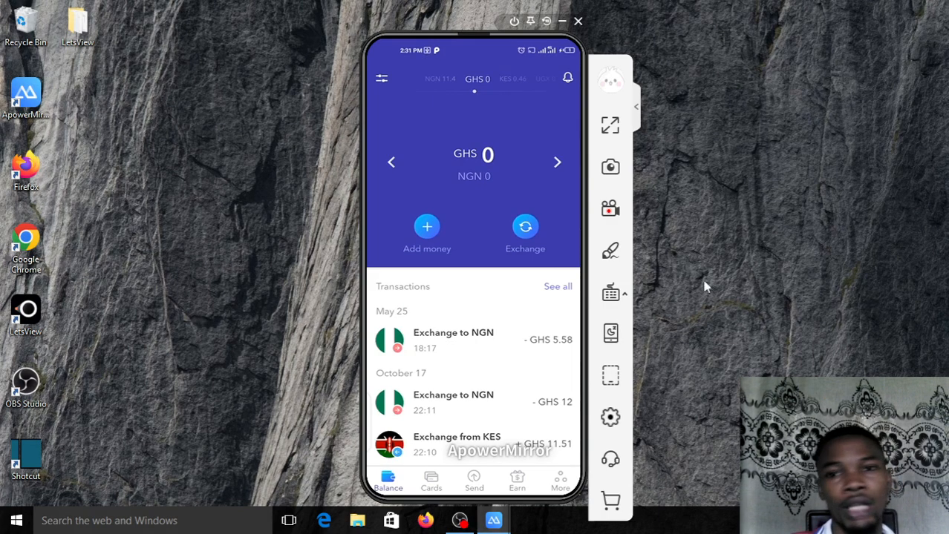
mouse_move(637, 104)
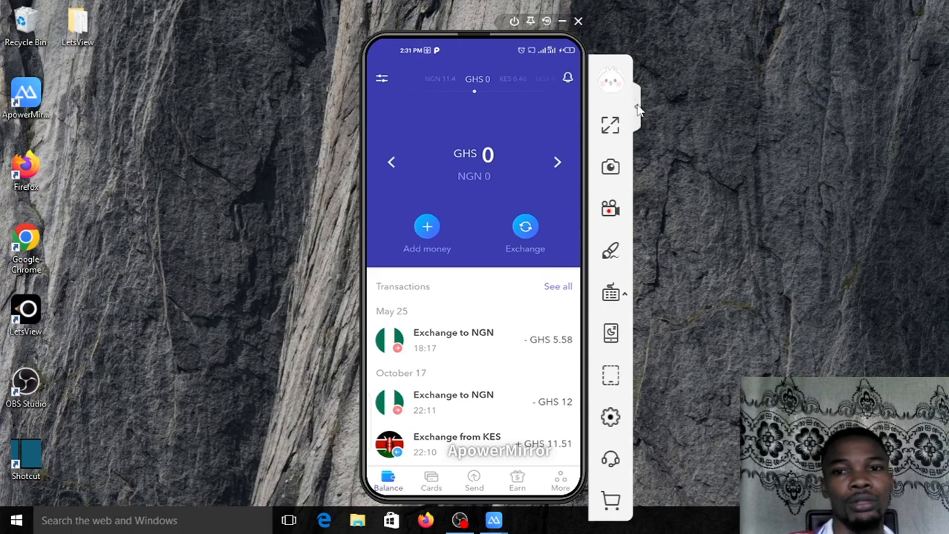
mouse_move(553, 144)
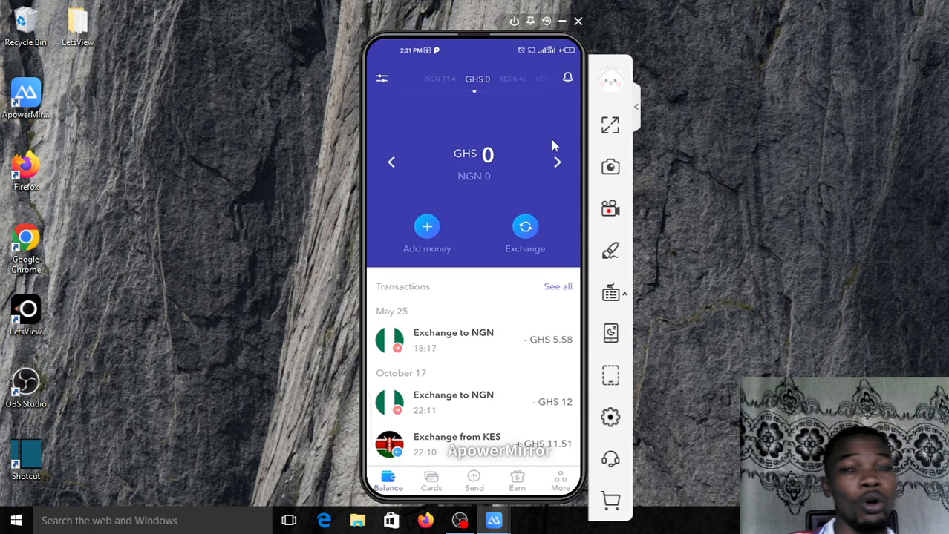
left_click(391, 162)
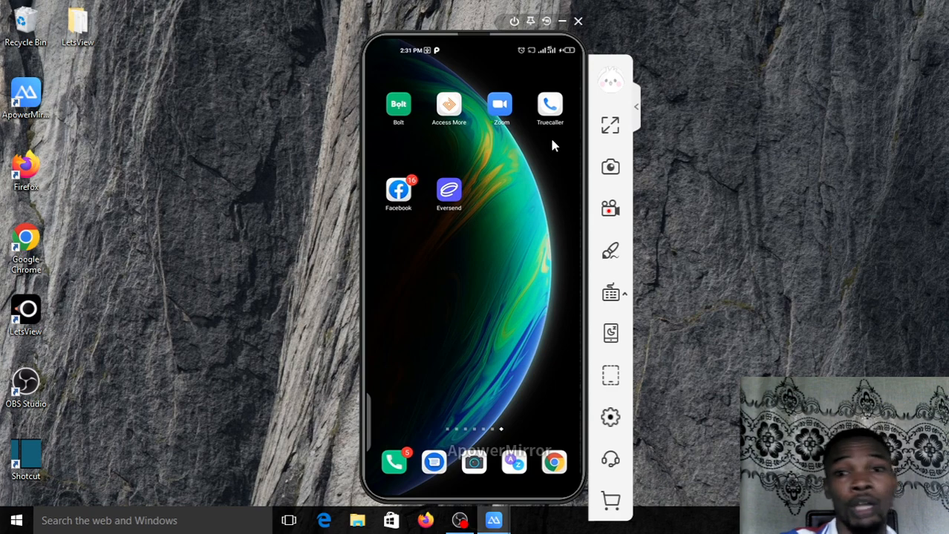
left_click(397, 190)
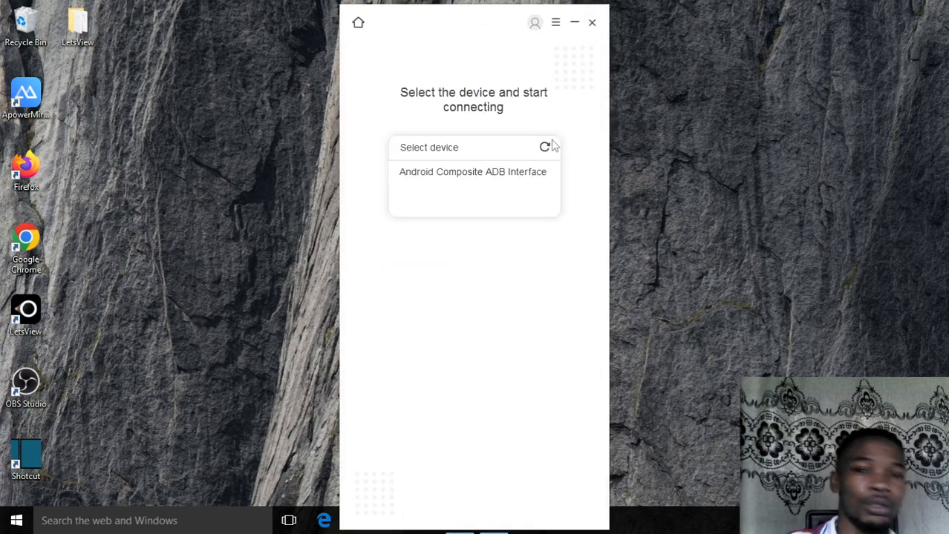
left_click(472, 172)
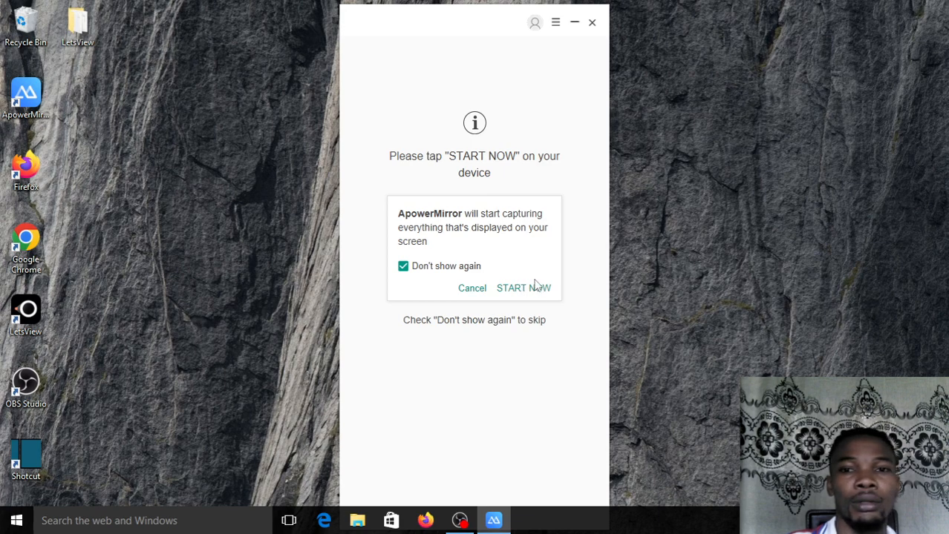
left_click(592, 22)
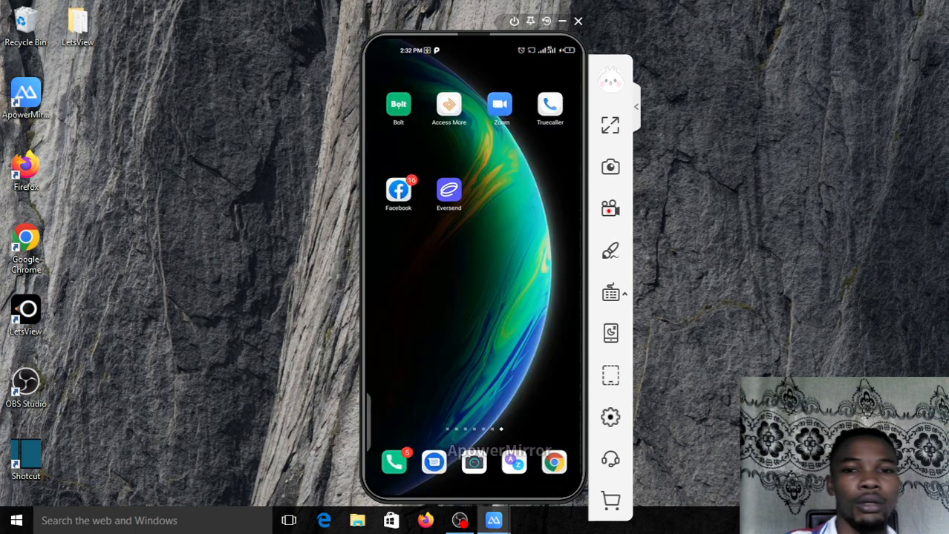
Browse the Binance Nigeria (Arbitrage) group posts from Facebook's menu shortcuts, then return to the menu
left_click(397, 191)
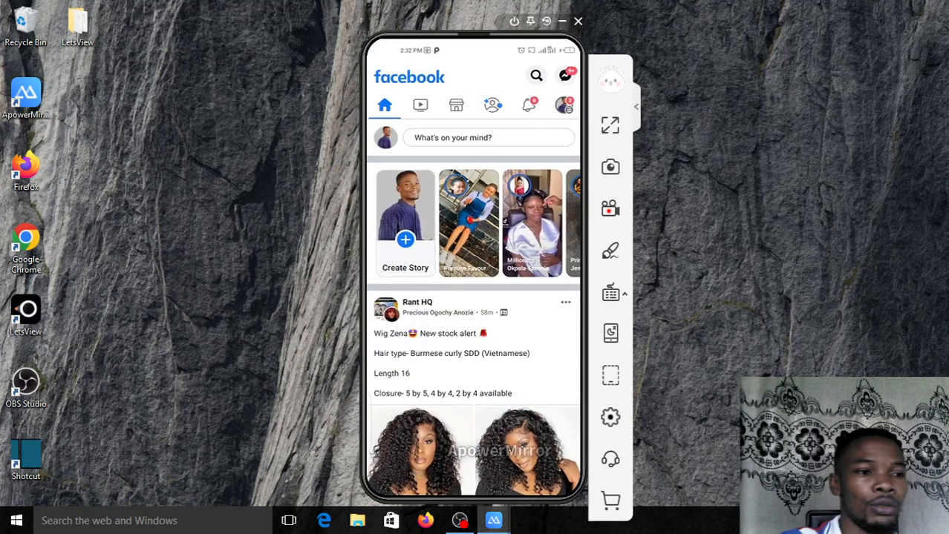
left_click(563, 75)
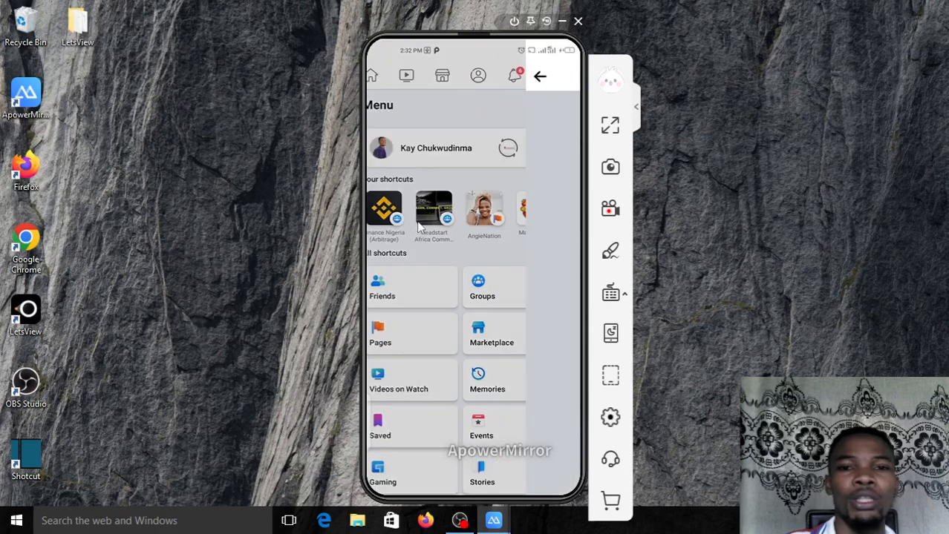
left_click(385, 210)
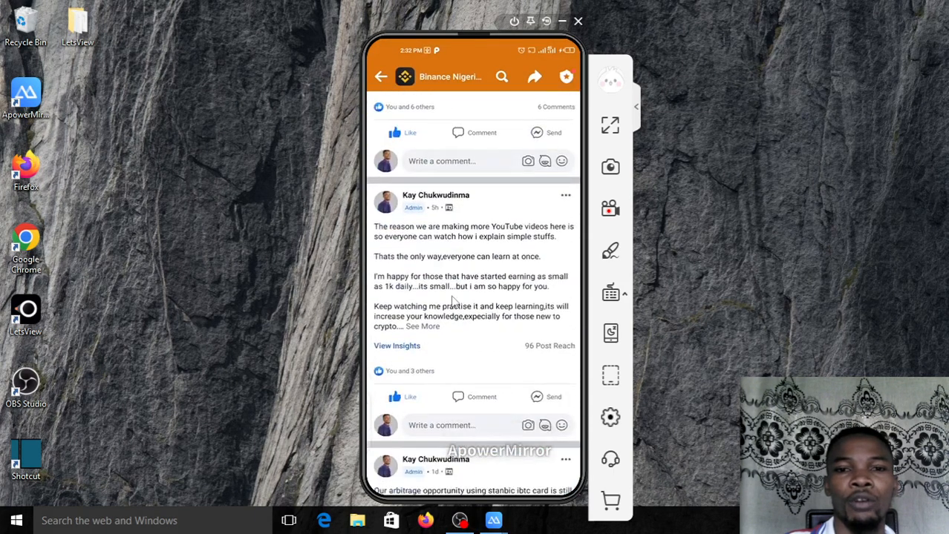
scroll("down", 3)
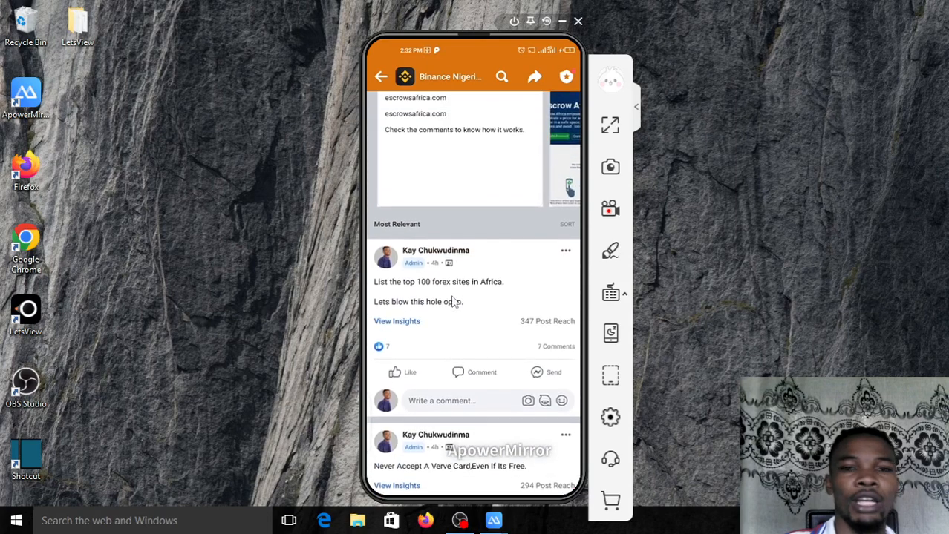
left_click(563, 75)
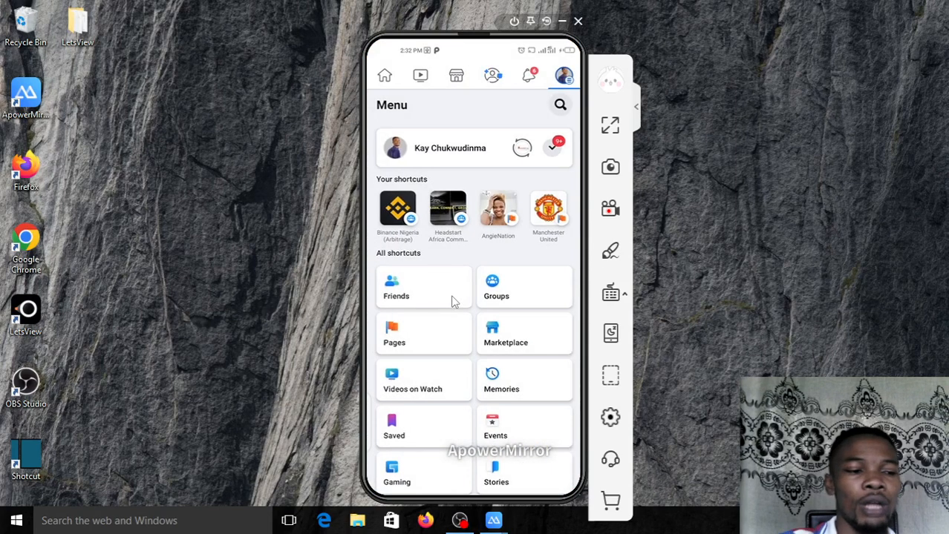